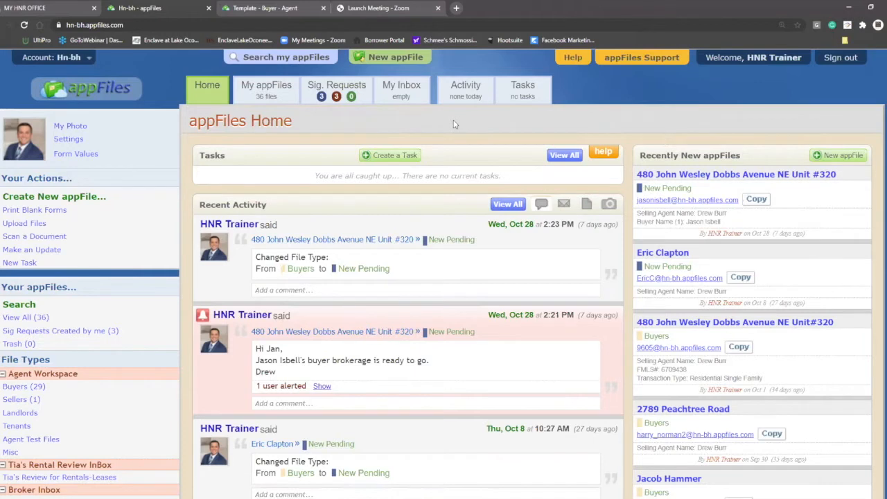
mouse_move(76, 153)
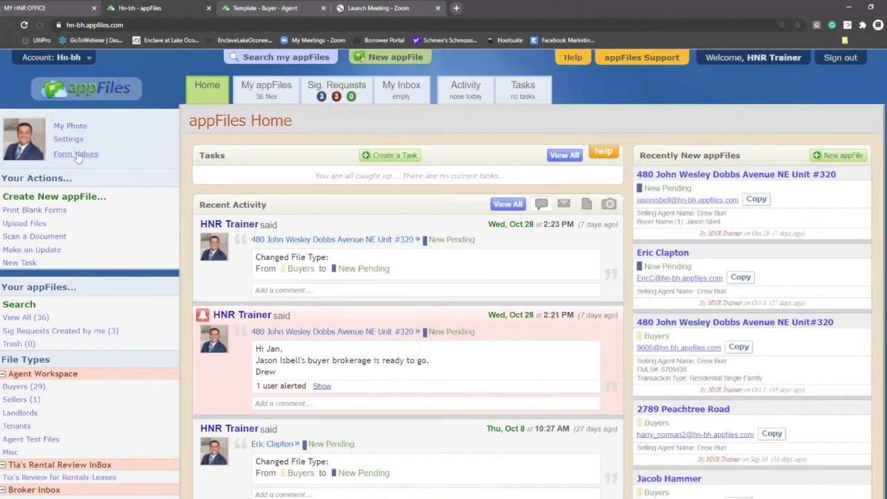
Display the saved F110 Exclusive Buyer Brokerage Agreement defaults and scroll through its pages
left_click(76, 154)
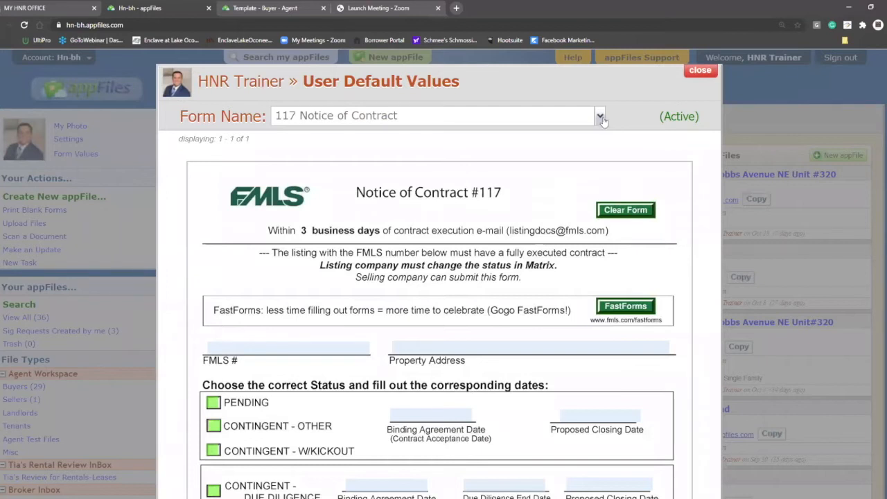
left_click(601, 115)
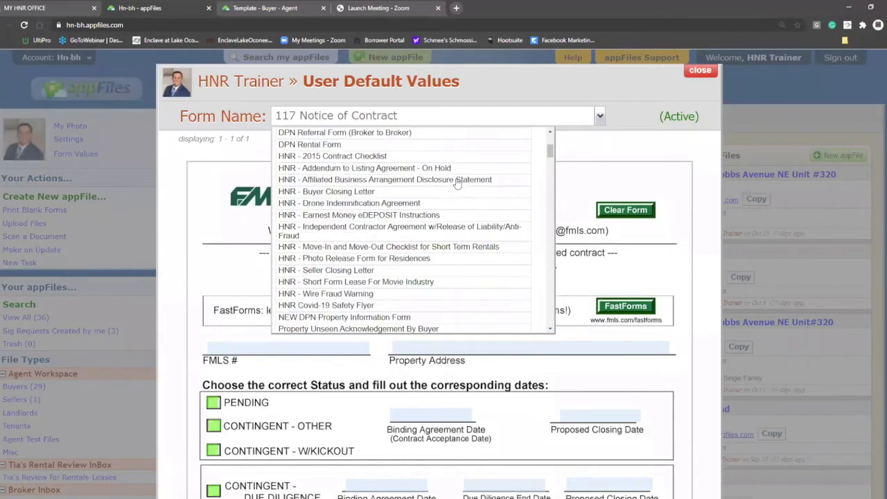
scroll("down", 3)
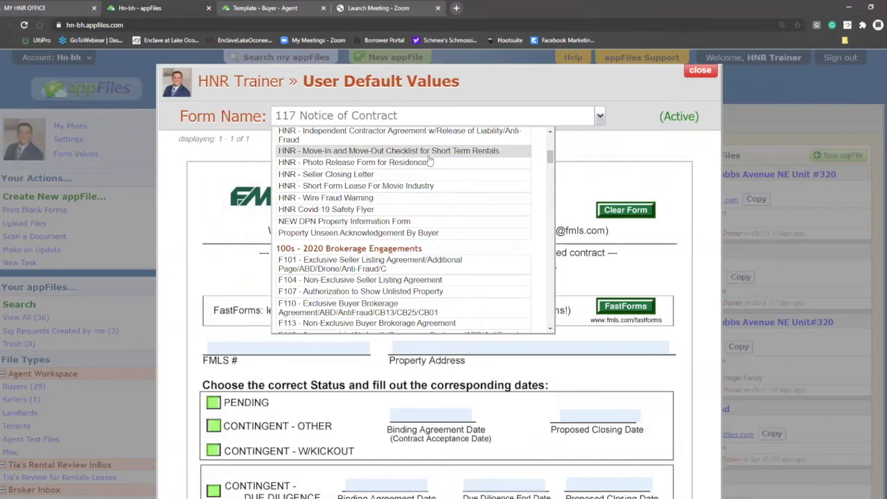
scroll("down", 3)
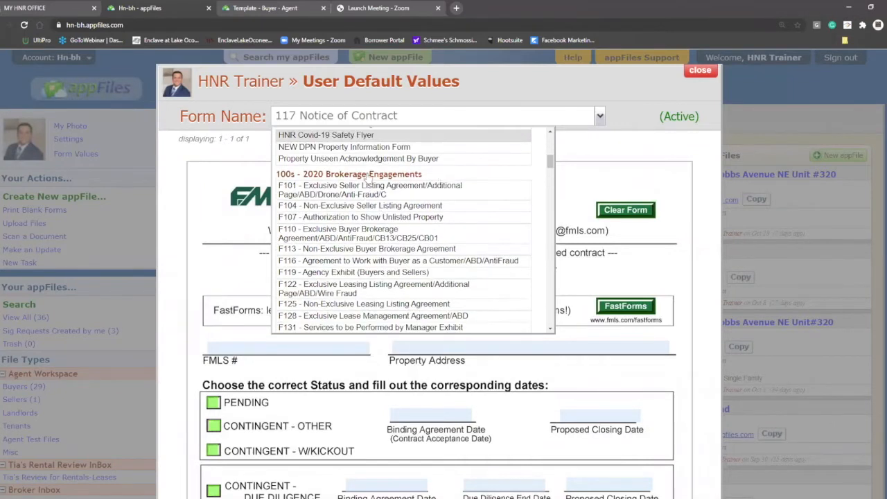
left_click(701, 70)
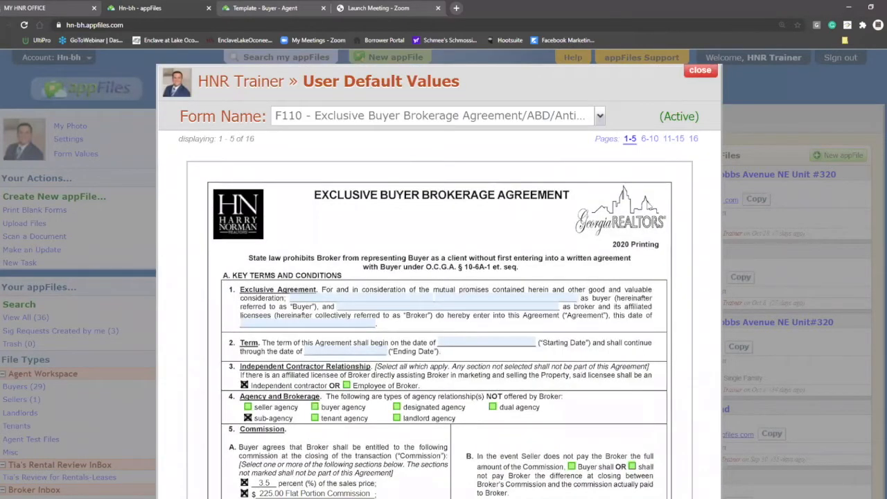
left_click(650, 138)
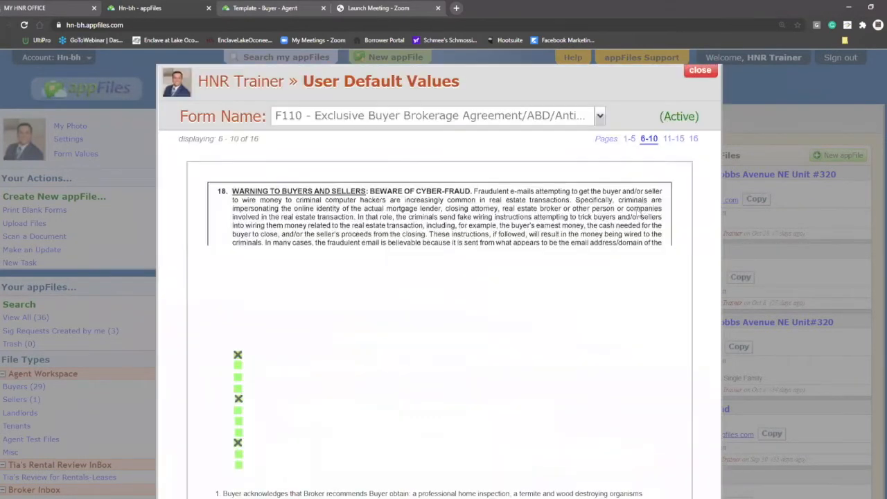
scroll("down", 3)
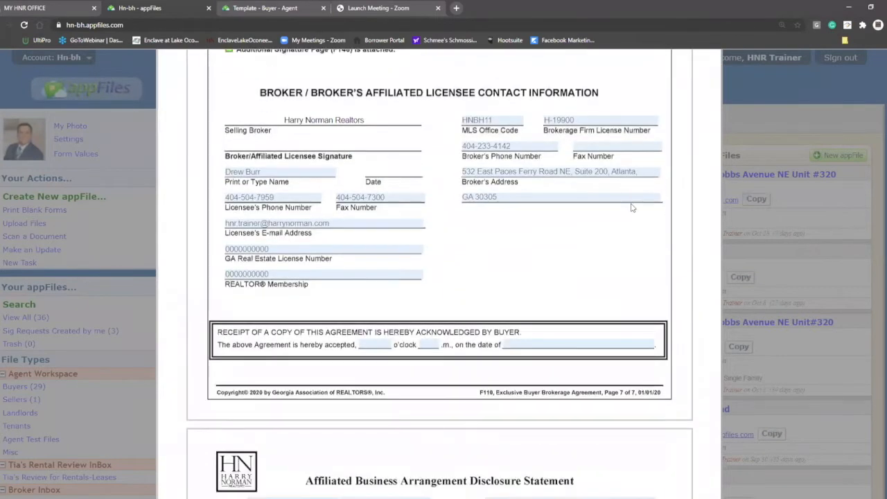
scroll("up", 3)
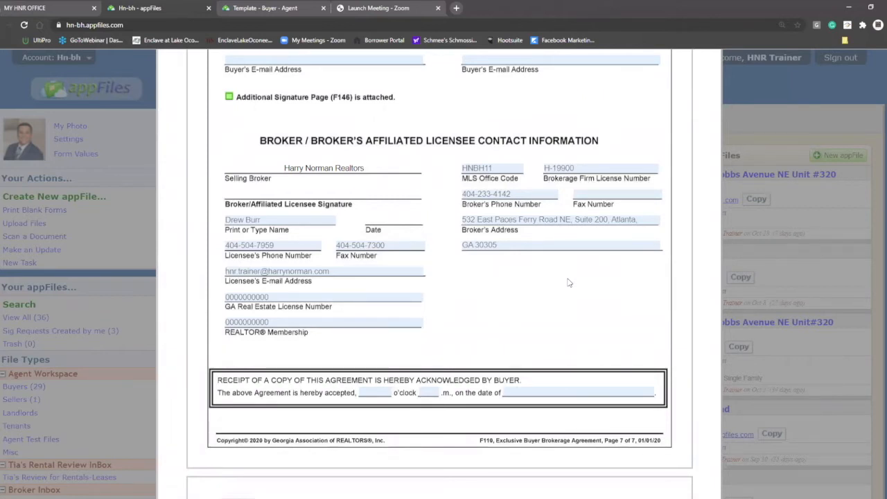
scroll("up", 3)
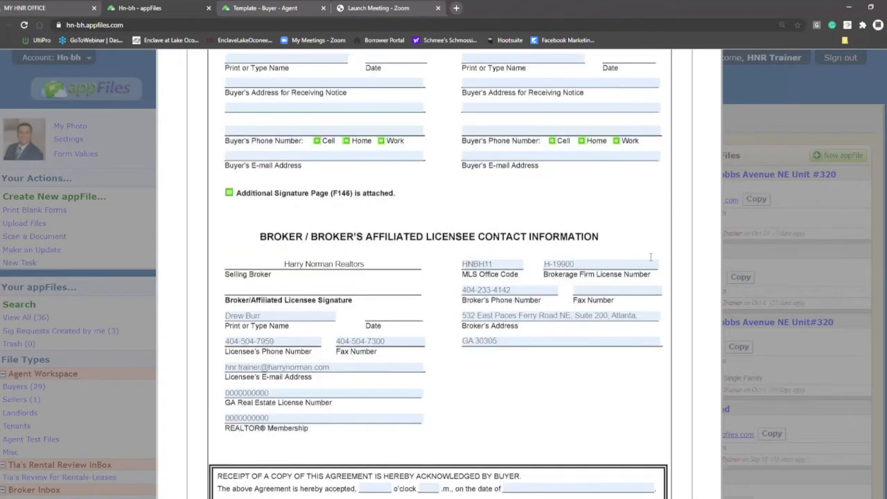
scroll("up", 3)
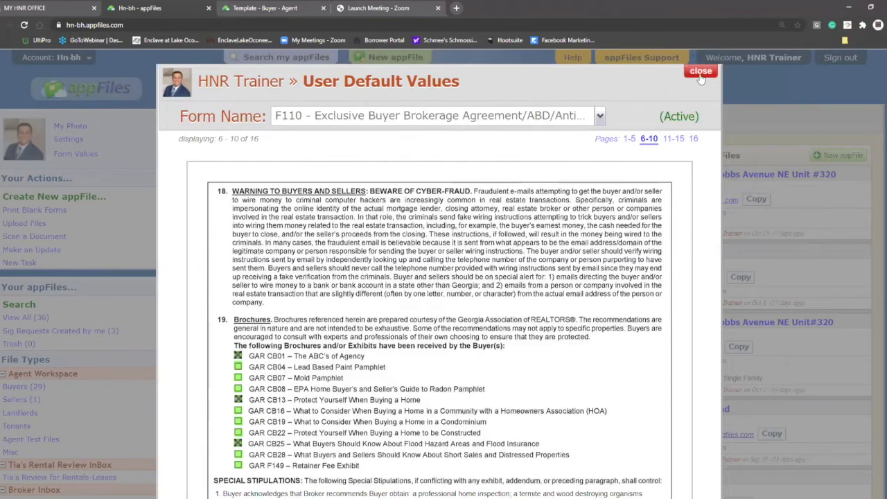
Close User Default Values and scroll the Template - Buyer - Agent lender and broker fields
left_click(701, 71)
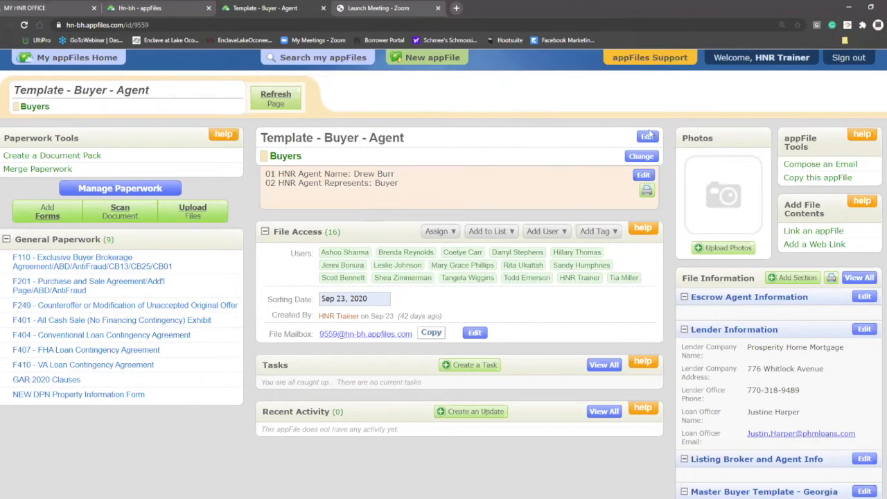
scroll("down", 3)
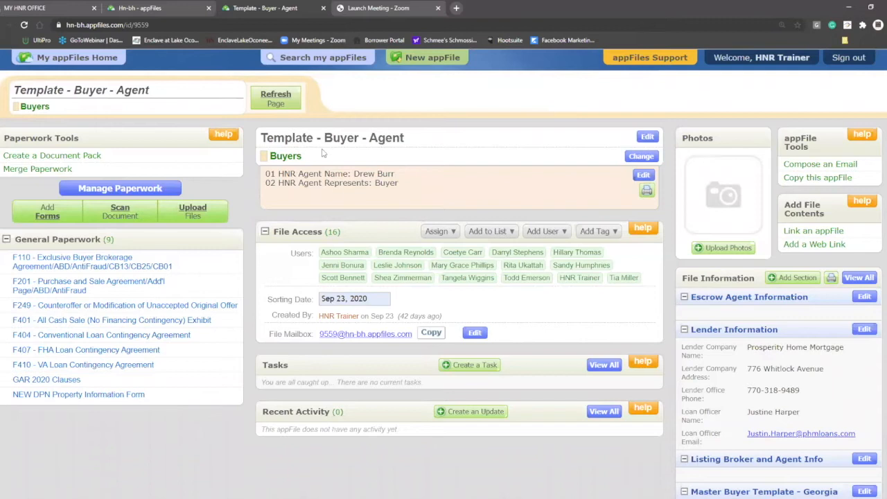
scroll("down", 3)
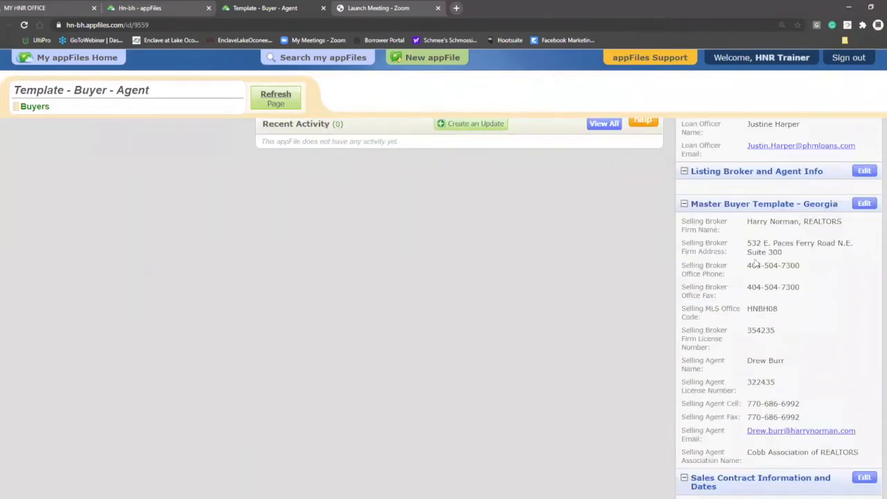
scroll("up", 3)
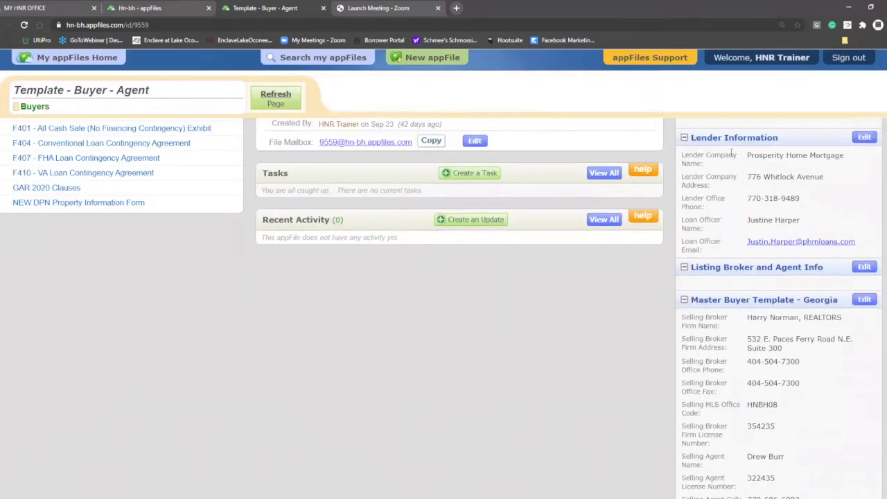
mouse_move(746, 222)
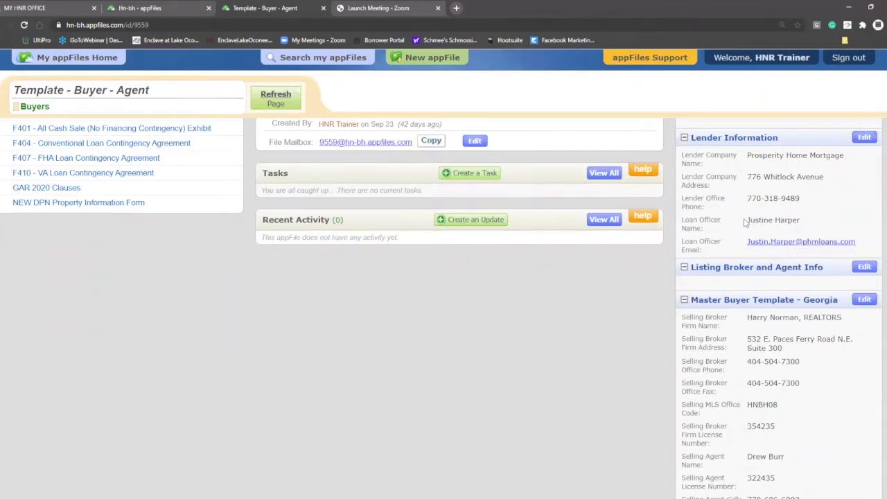
mouse_move(680, 265)
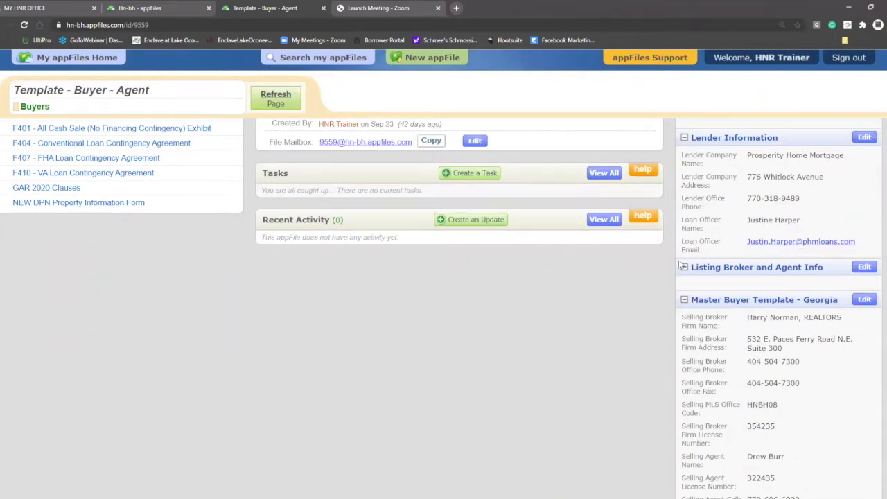
scroll("up", 3)
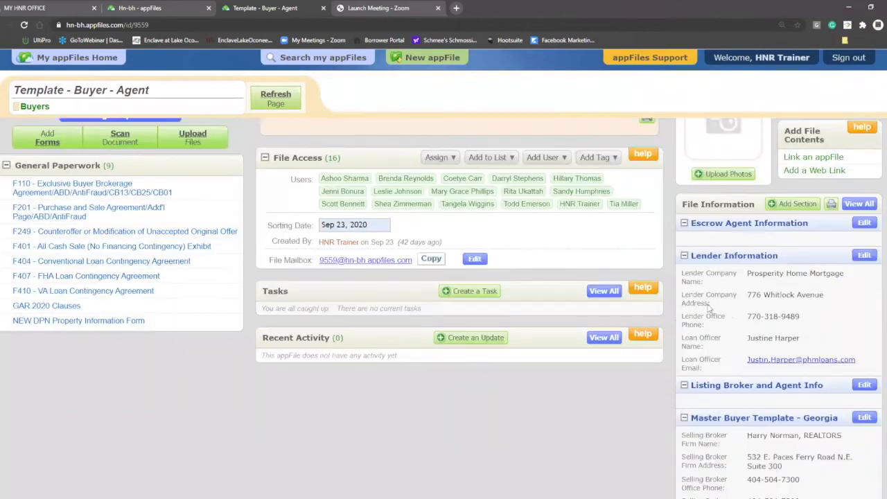
scroll("down", 3)
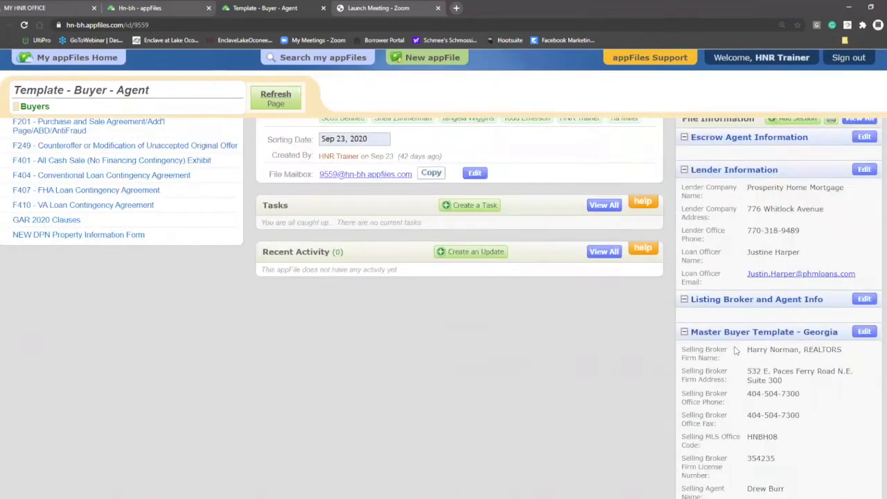
scroll("up", 3)
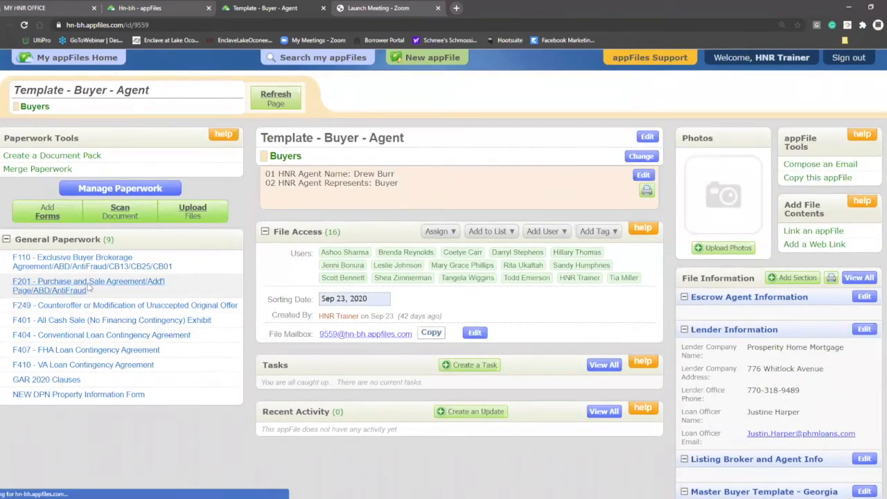
Open the F201 Purchase and Sale Agreement and bring up Import Values
left_click(88, 286)
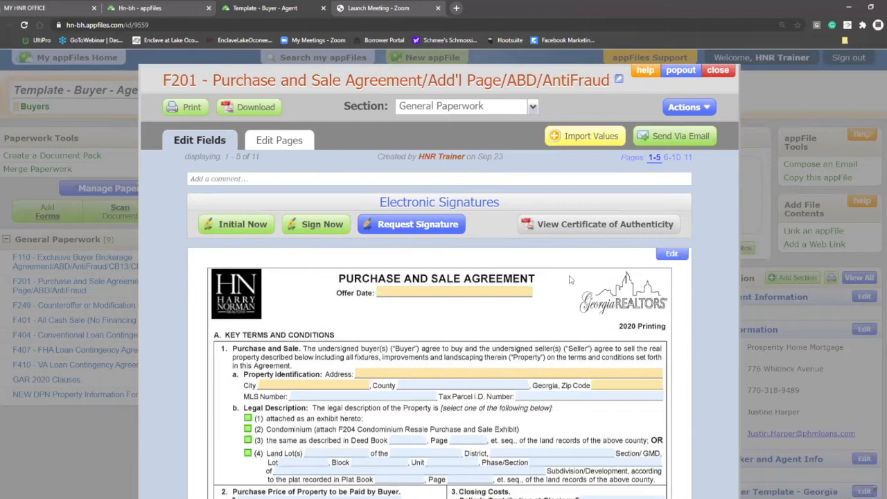
mouse_move(584, 136)
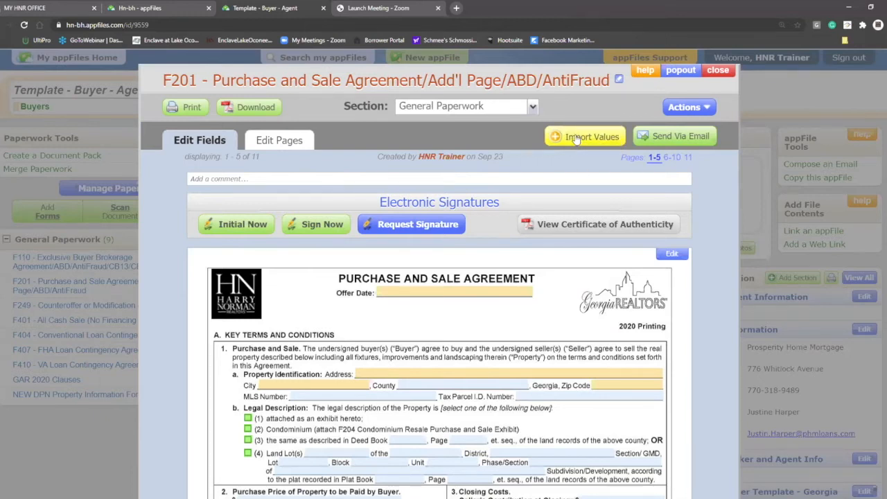
left_click(585, 136)
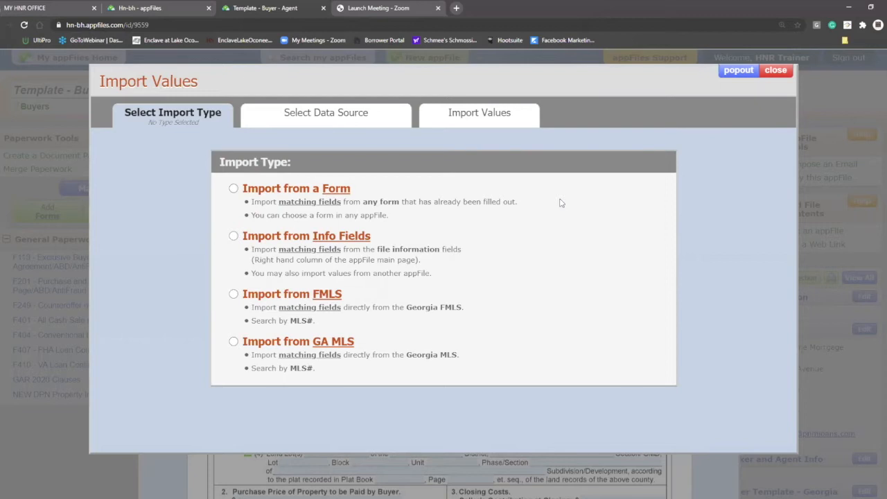
mouse_move(234, 189)
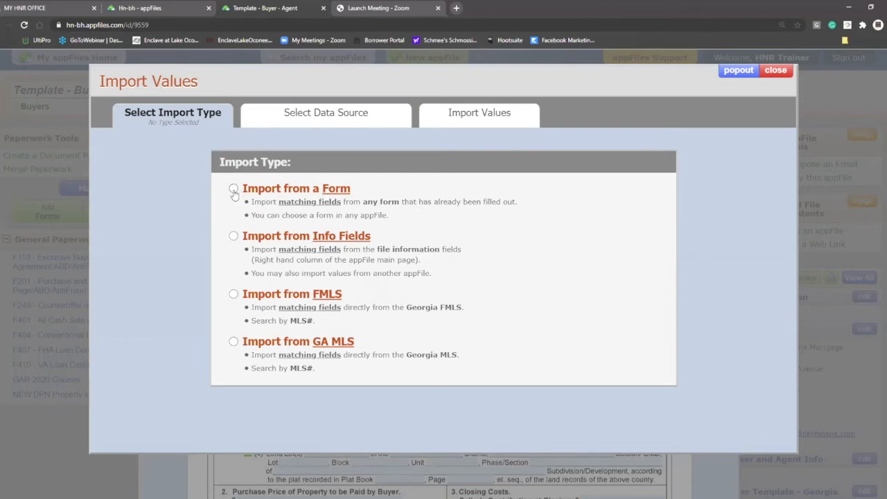
Import the 11 broker and agent values from the Template - Buyer - Agent F110 form
left_click(233, 188)
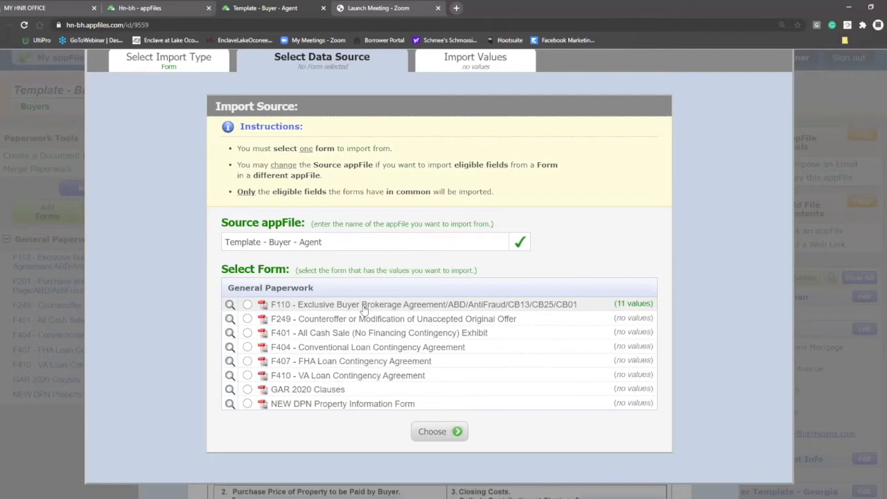
left_click(248, 305)
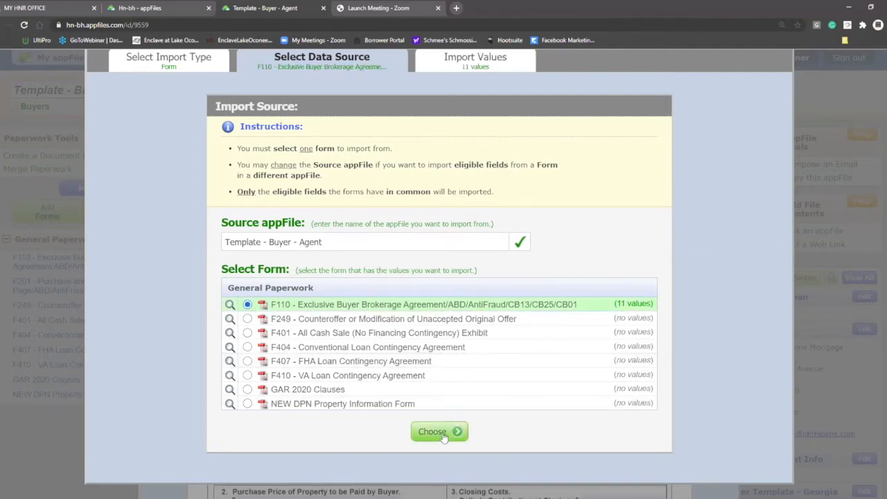
left_click(439, 431)
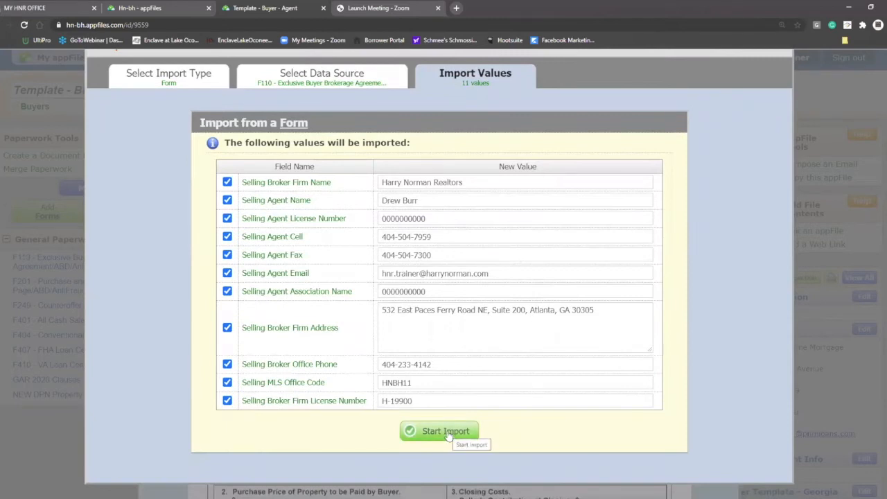
left_click(438, 431)
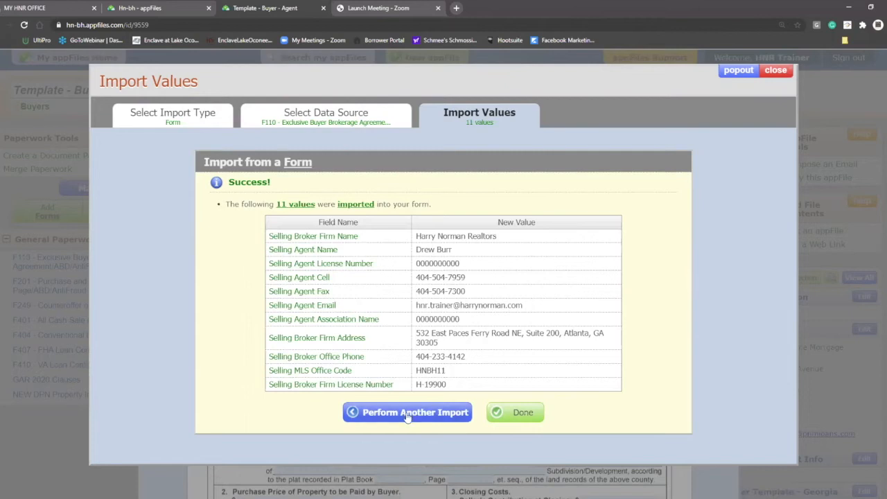
Start a second import from the Master Buyer Template - Georgia info fields
left_click(407, 412)
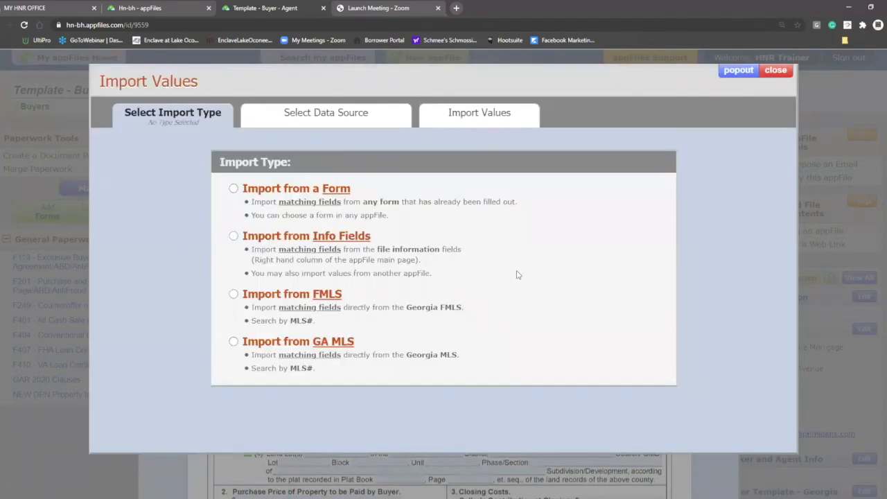
mouse_move(504, 264)
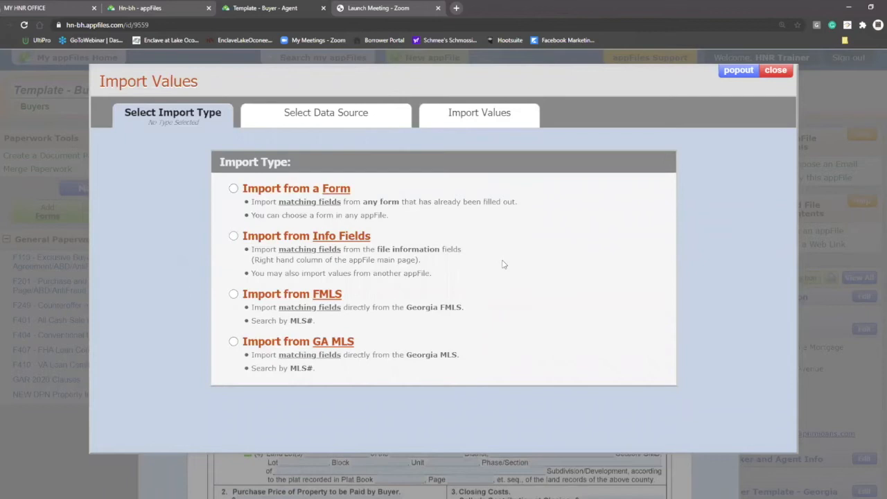
left_click(233, 235)
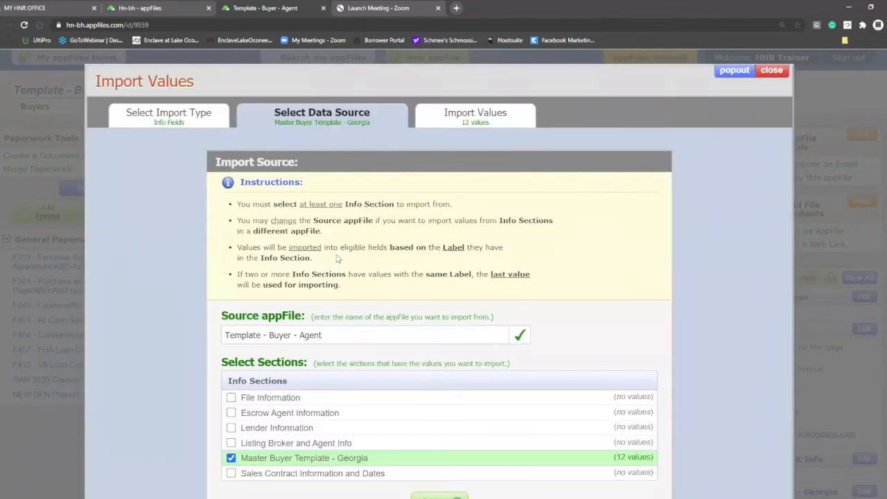
scroll("down", 3)
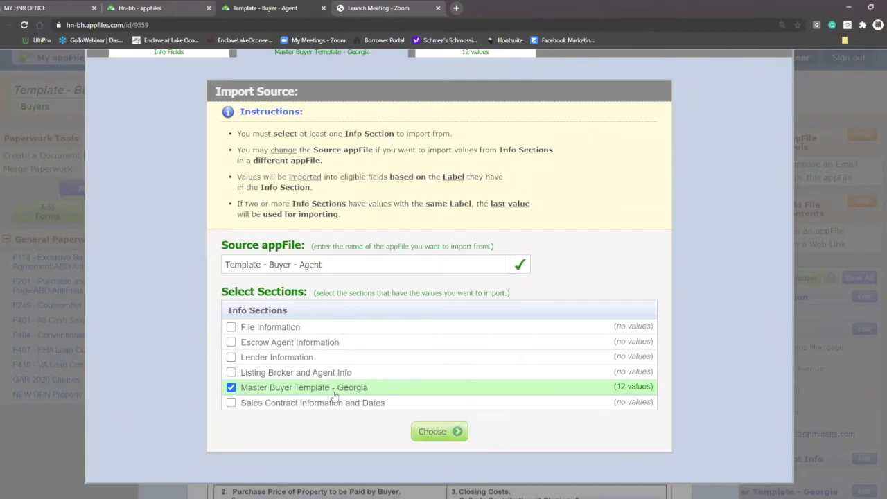
mouse_move(629, 389)
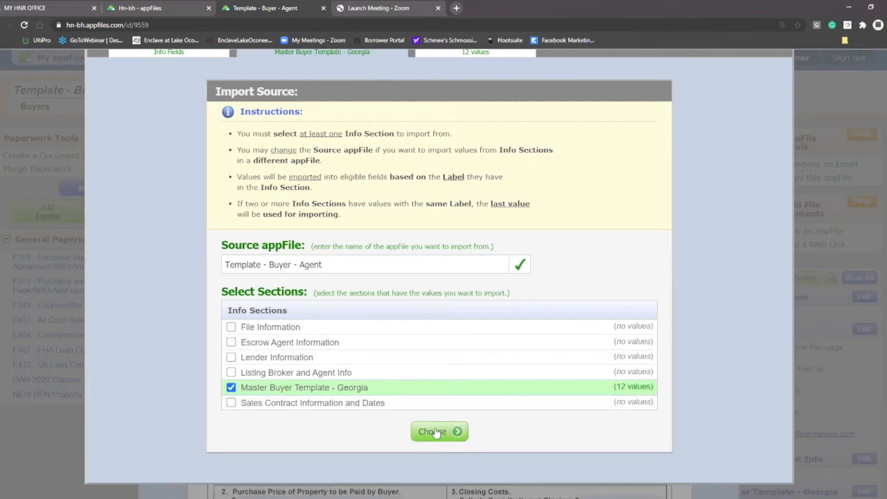
left_click(439, 431)
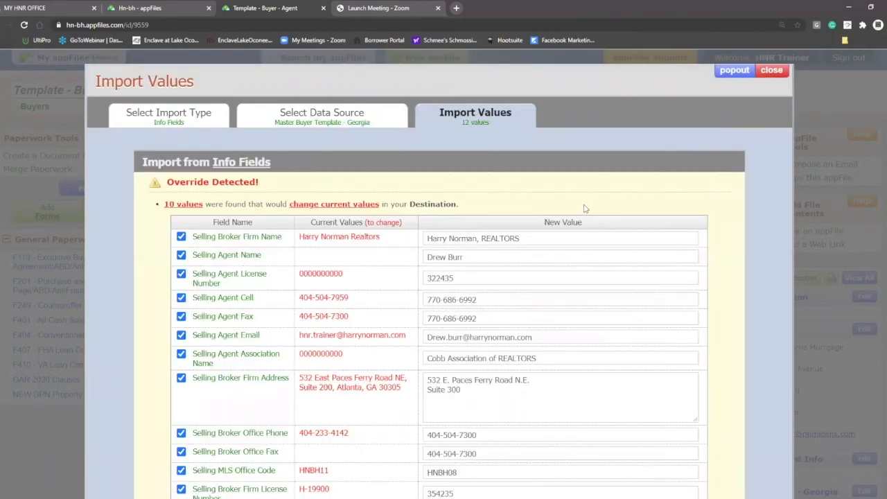
scroll("down", 3)
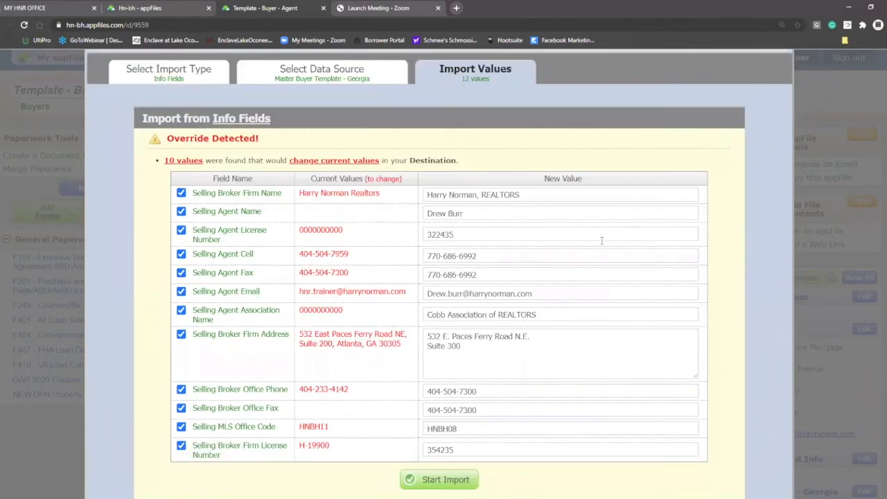
mouse_move(365, 420)
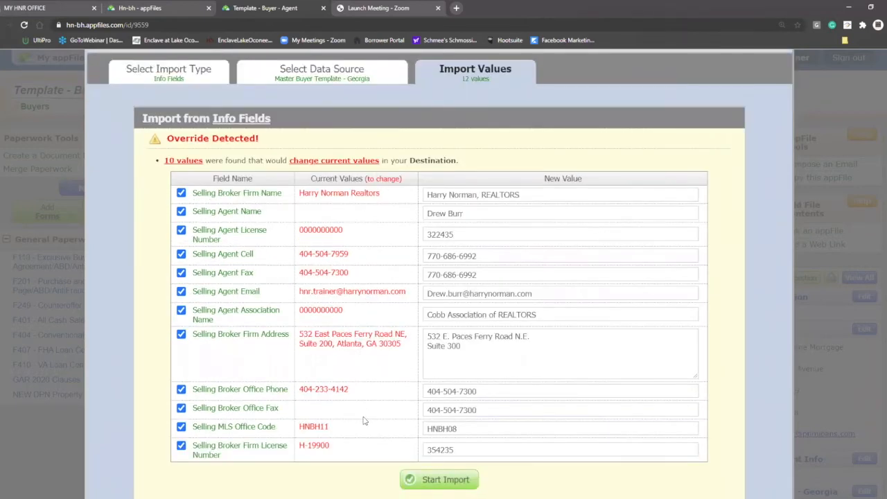
mouse_move(368, 387)
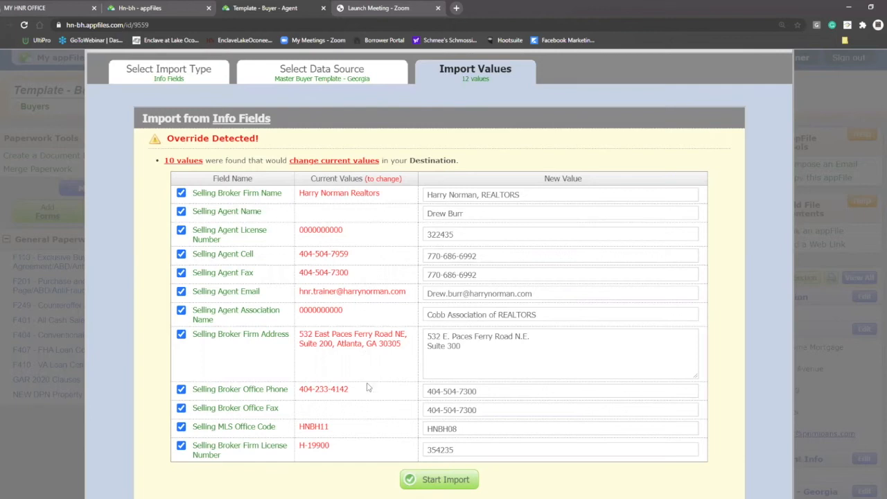
mouse_move(257, 221)
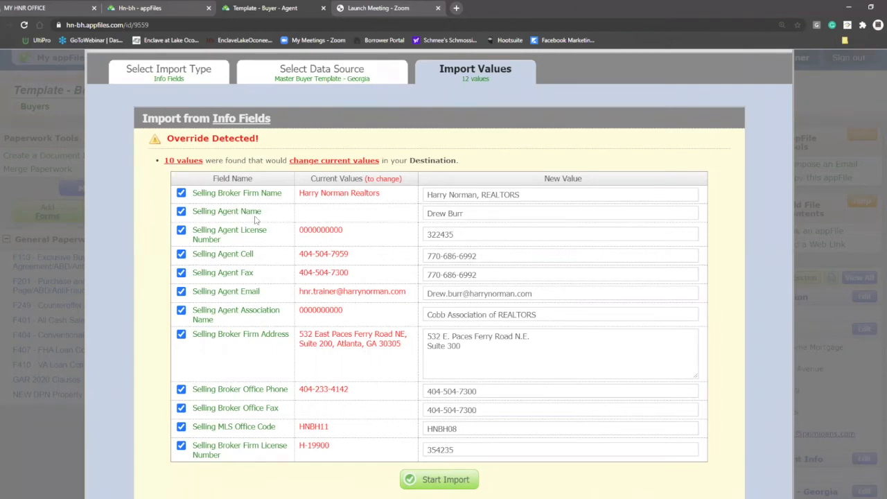
Keep Selling Broker Firm Name selected and import all 12 values, overriding existing ones
left_click(181, 192)
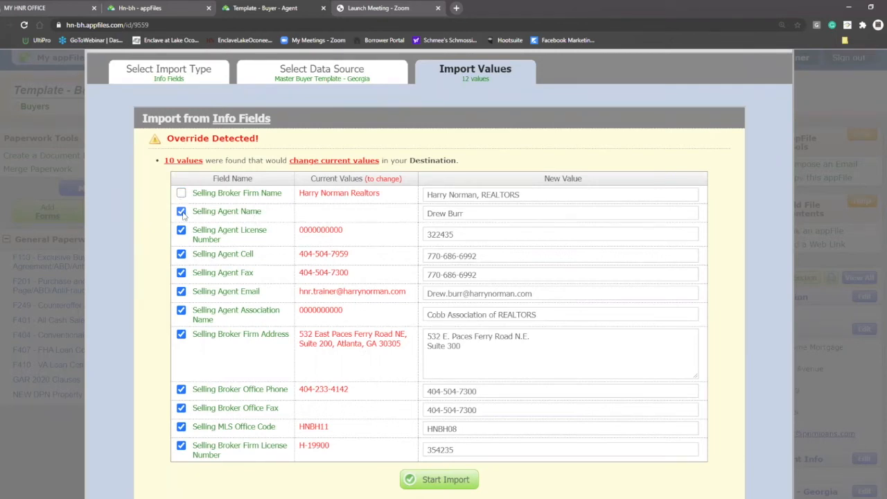
left_click(181, 192)
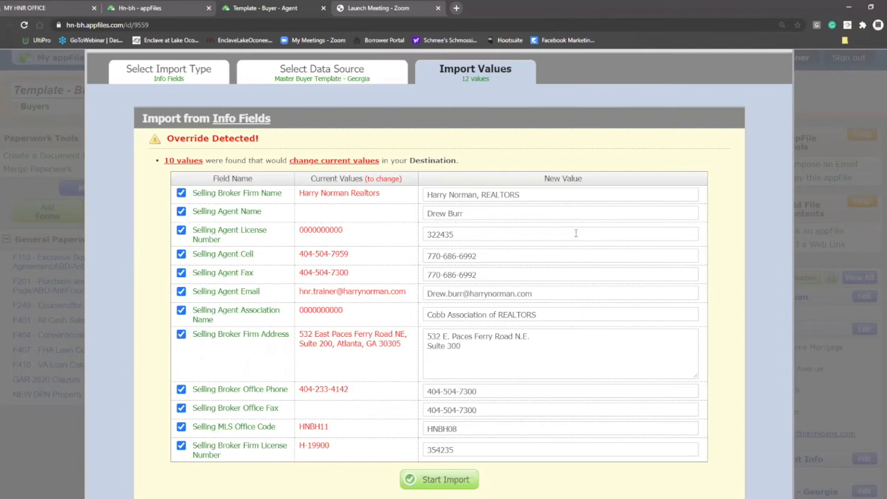
scroll("down", 3)
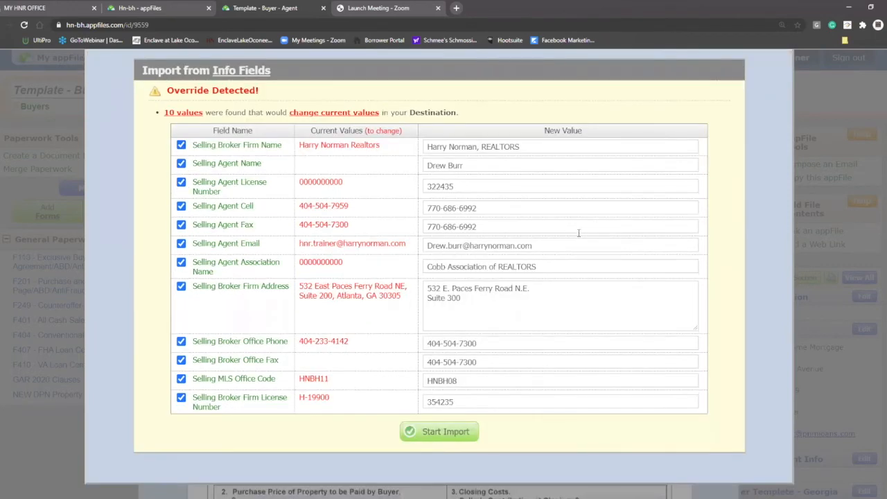
left_click(439, 432)
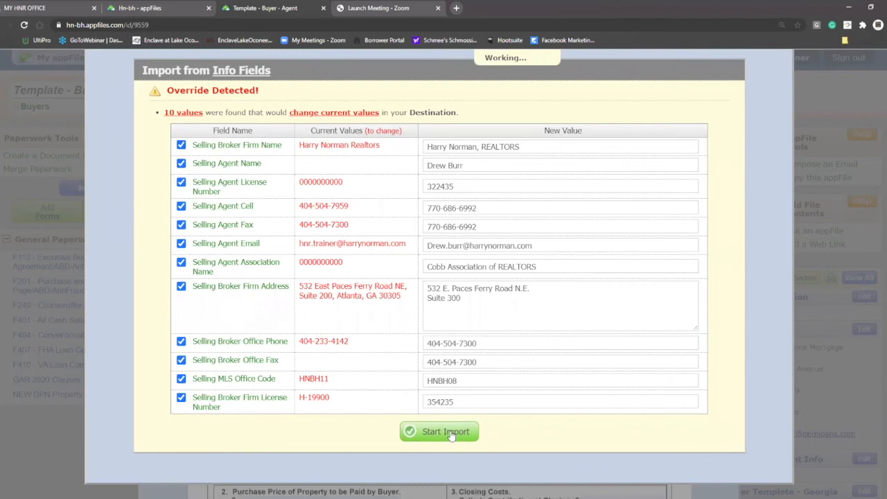
left_click(439, 431)
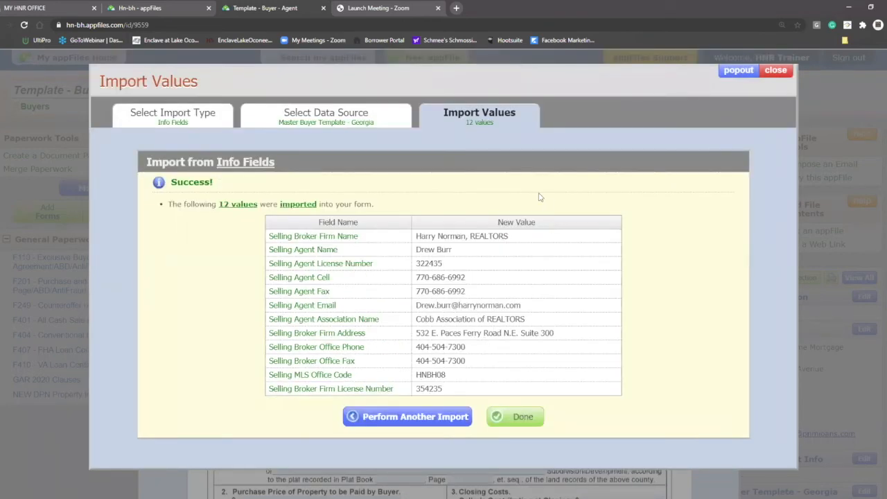
mouse_move(415, 417)
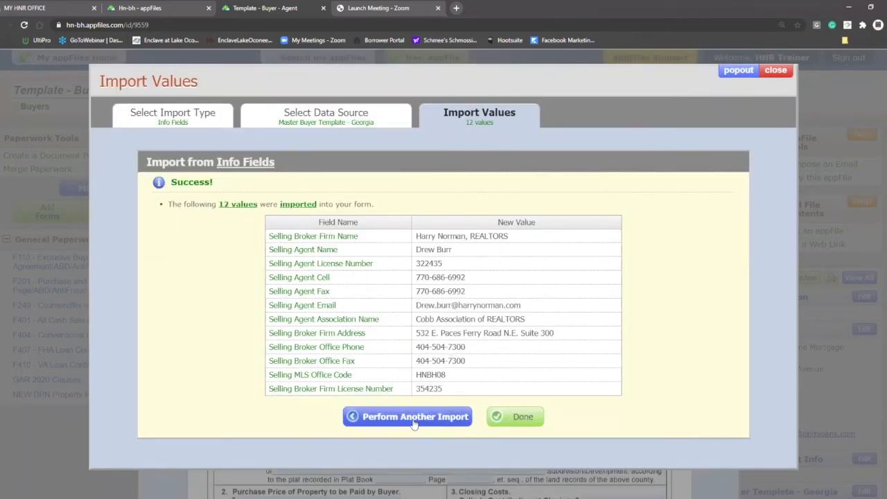
Search Georgia FMLS for MLS number 6709438
left_click(408, 416)
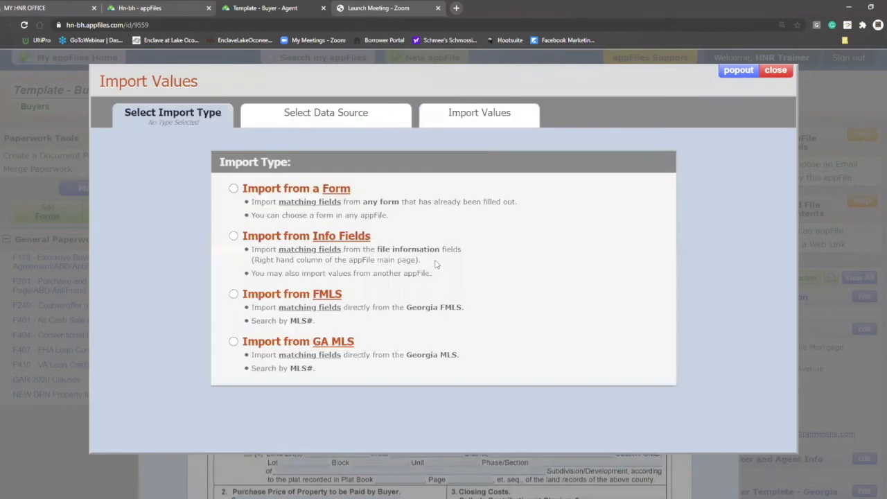
mouse_move(424, 306)
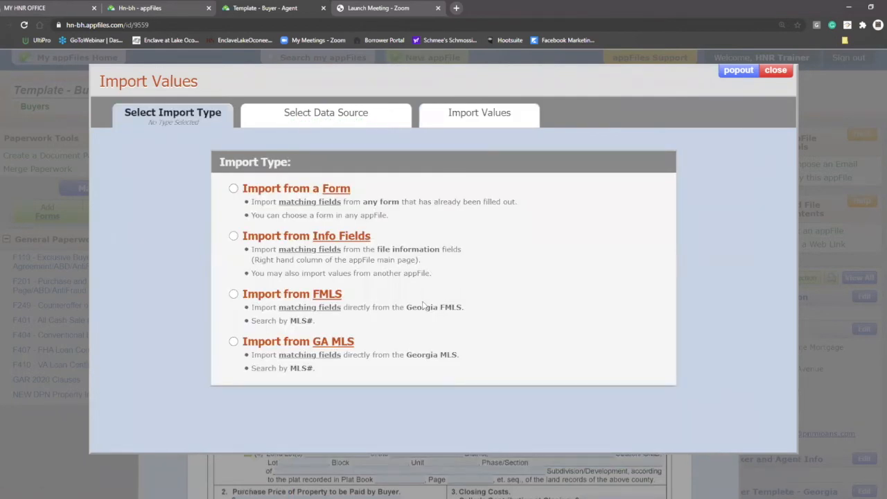
mouse_move(416, 282)
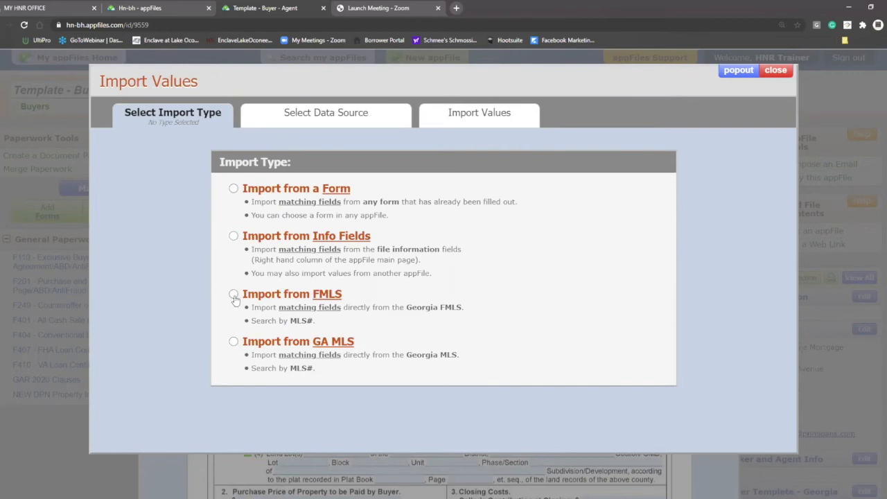
left_click(234, 294)
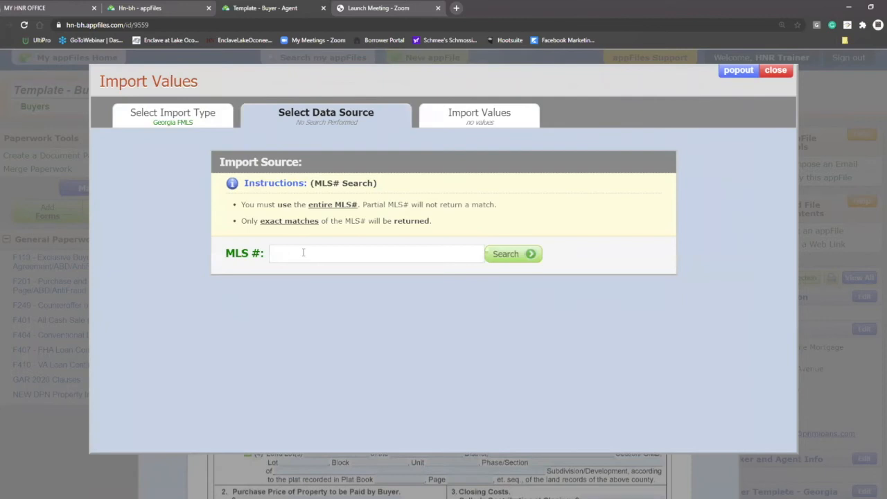
left_click(377, 253)
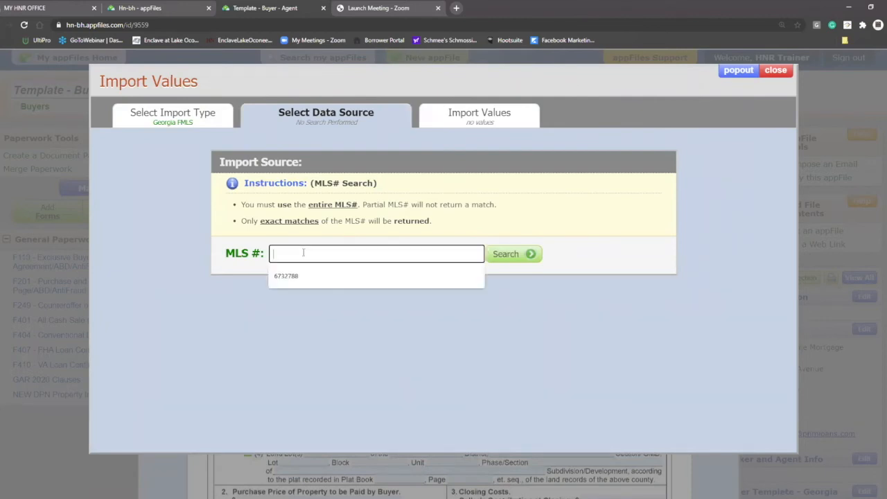
type("67")
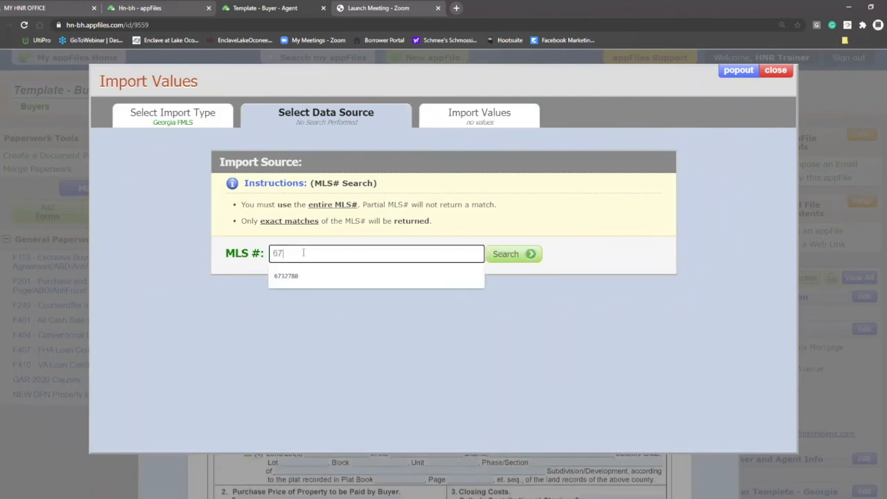
type("094")
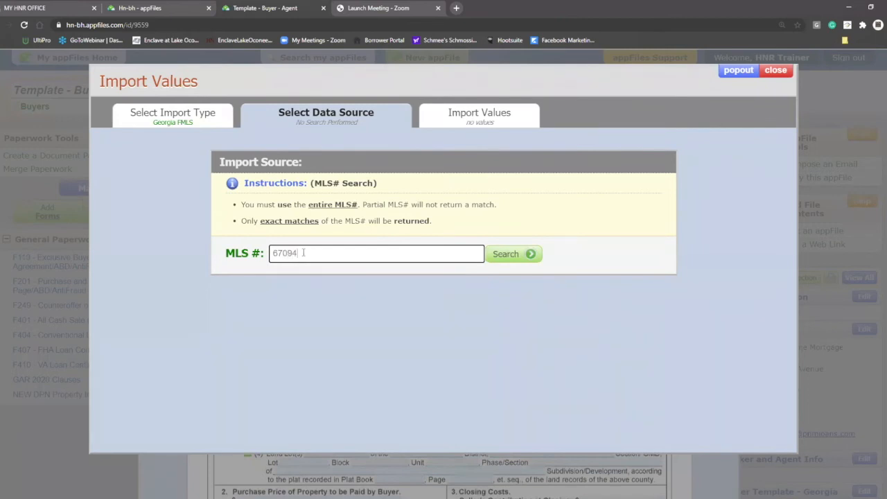
type("38")
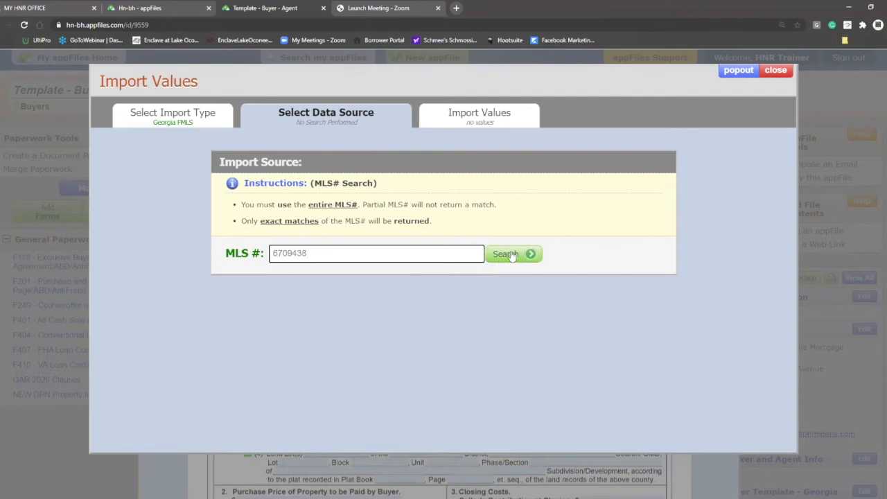
left_click(510, 253)
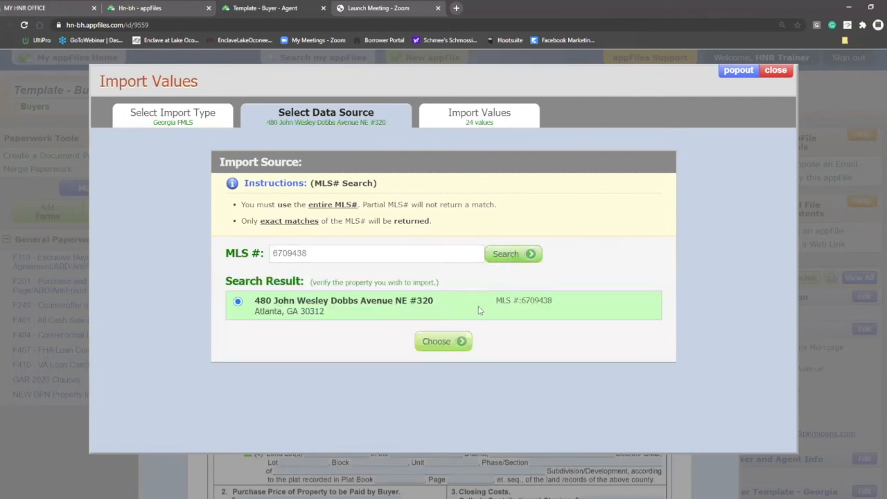
mouse_move(302, 338)
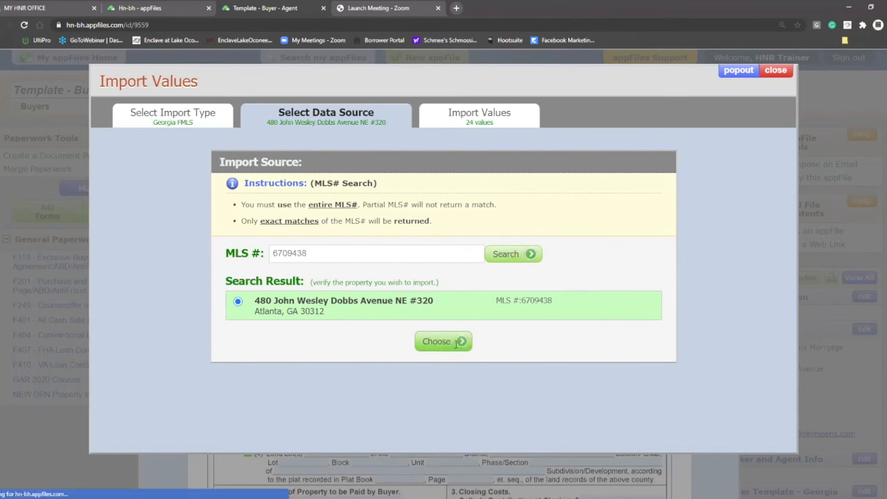
left_click(443, 341)
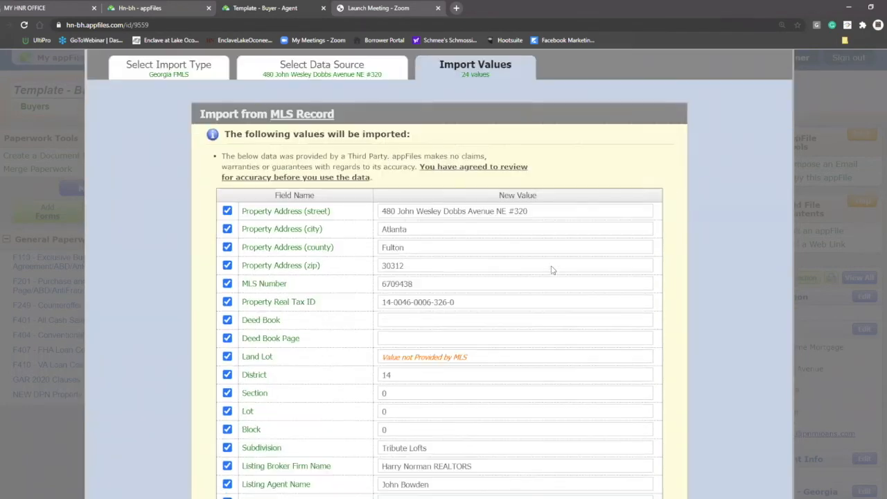
scroll("down", 3)
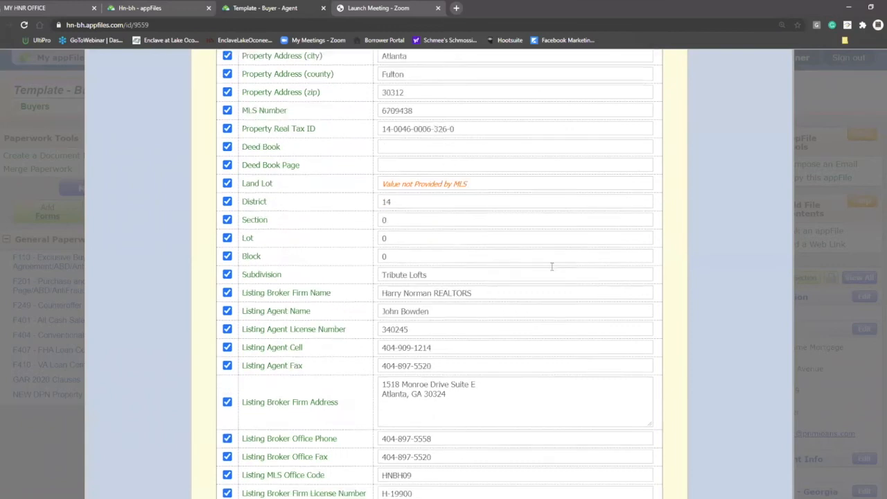
scroll("up", 3)
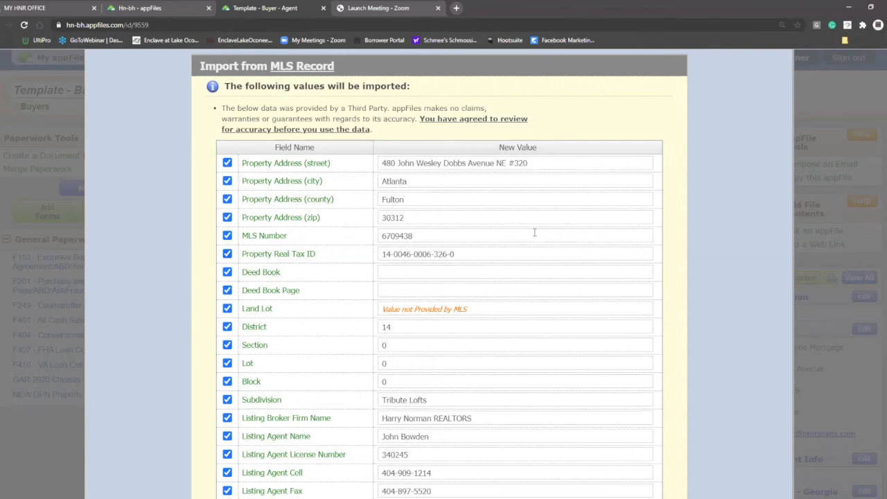
scroll("down", 3)
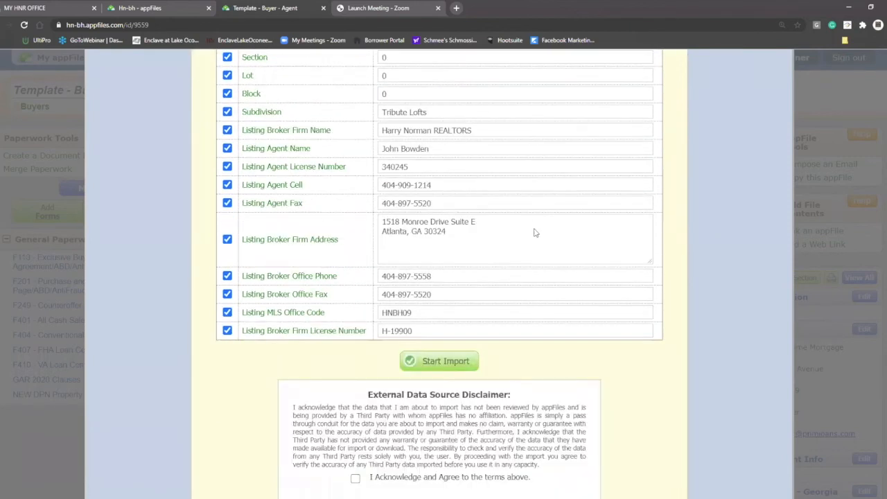
scroll("down", 3)
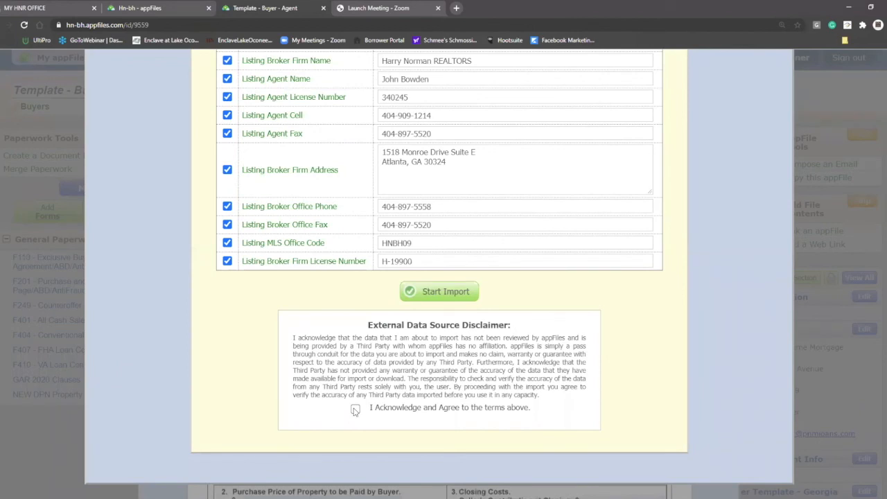
left_click(355, 409)
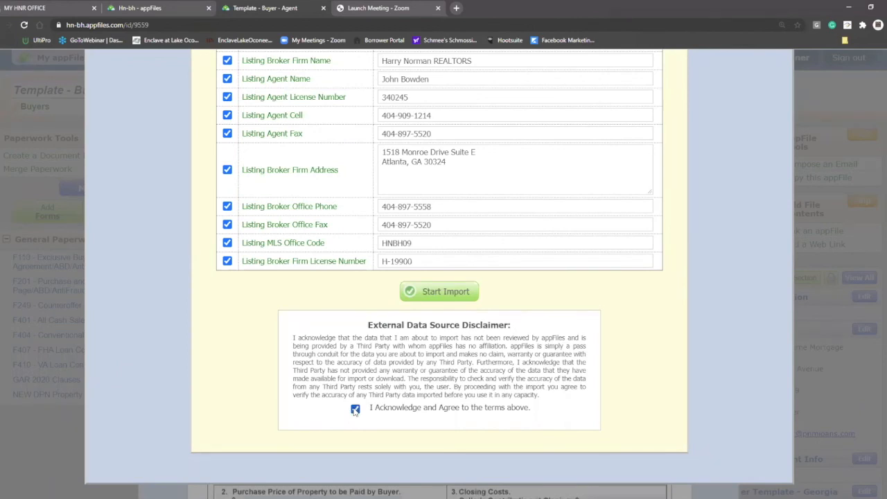
left_click(439, 292)
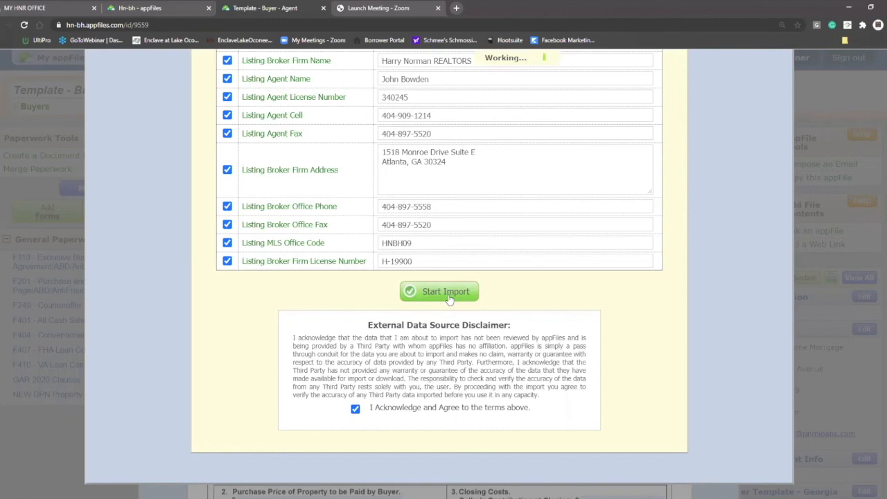
left_click(439, 292)
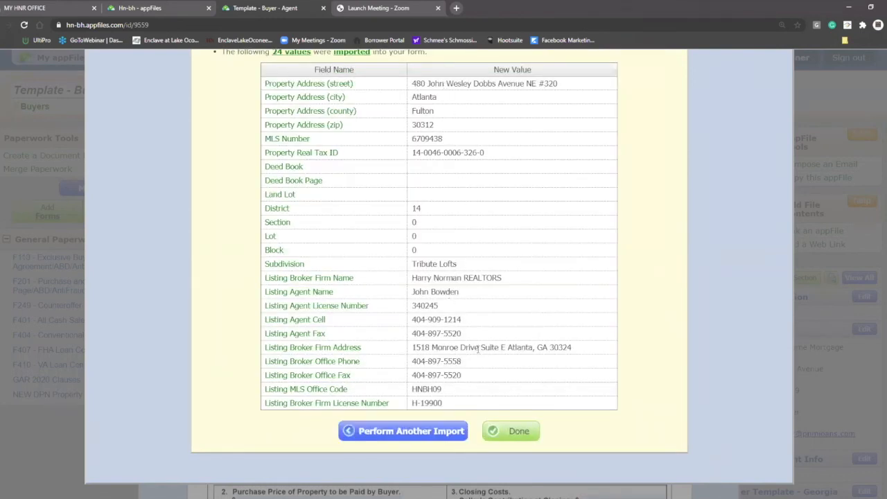
mouse_move(482, 332)
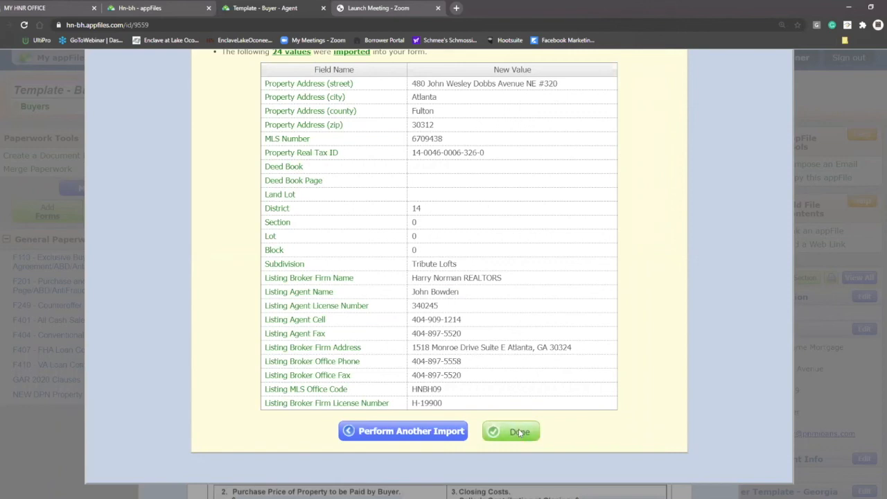
Finish the import and scroll the F201 form showing address, MLS number and tax ID
left_click(519, 432)
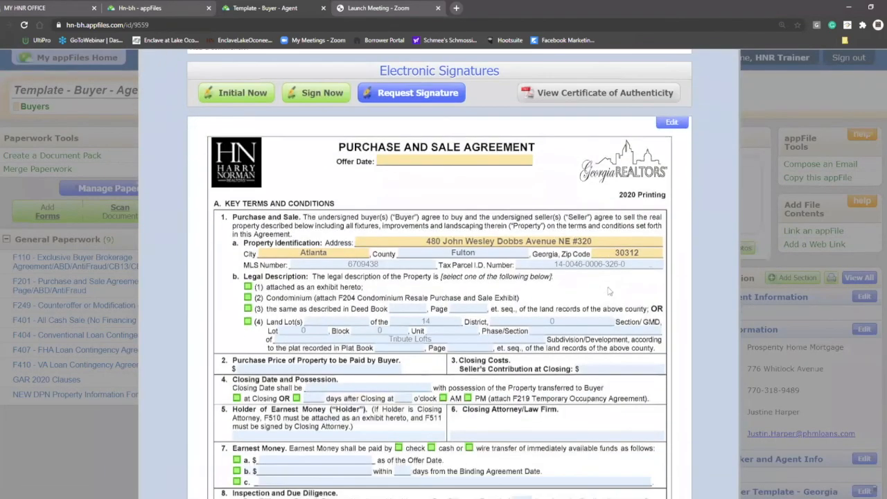
scroll("down", 3)
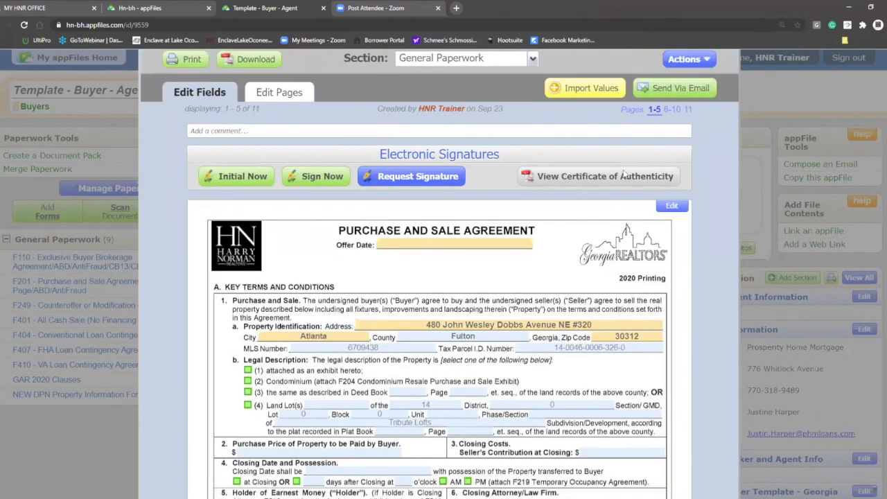
mouse_move(525, 108)
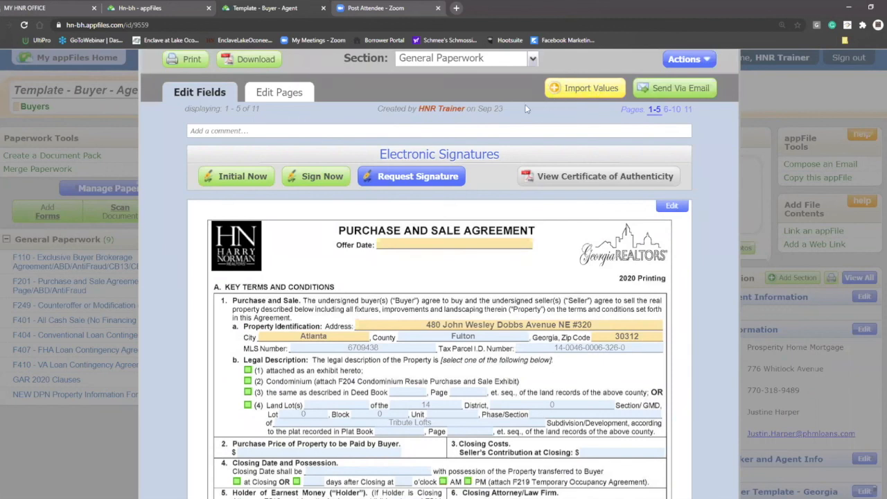